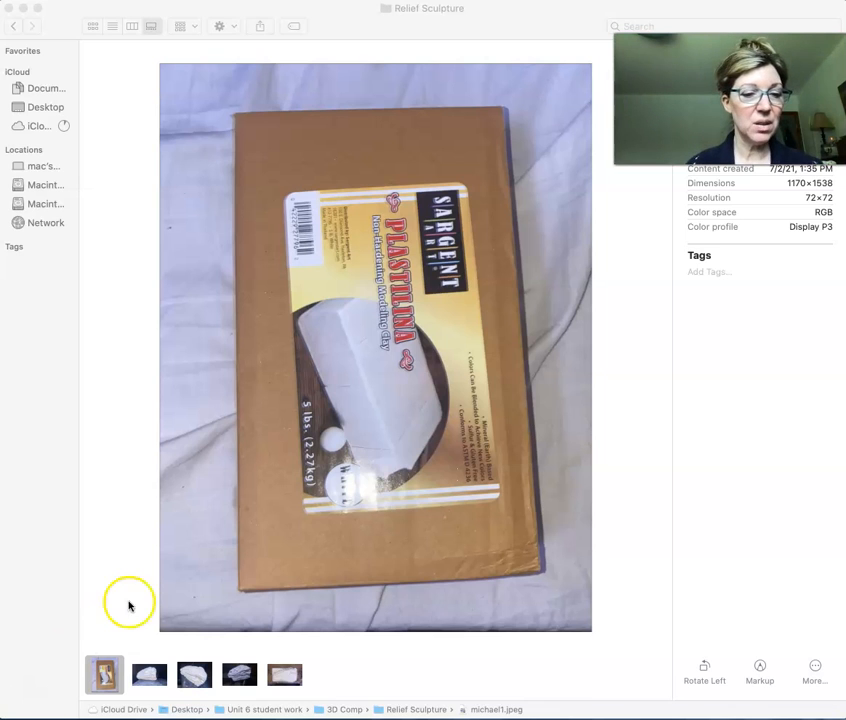
Select michael2.jpeg in the gallery filmstrip to preview the rough clay block.
click(149, 674)
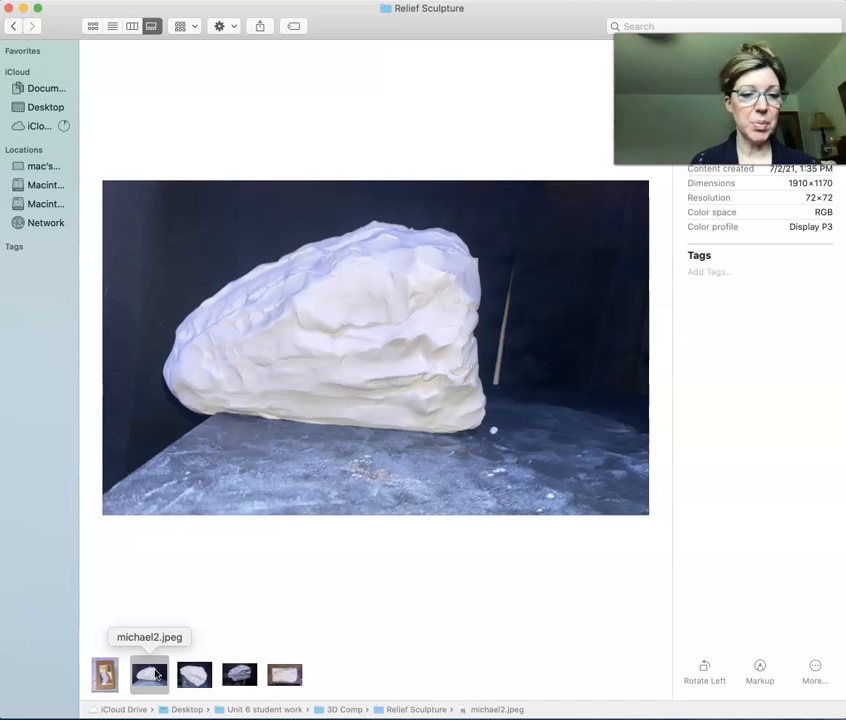
Preview michael3.jpeg's layered clay, then michael4.jpeg's sculpted creature head with teeth.
click(193, 673)
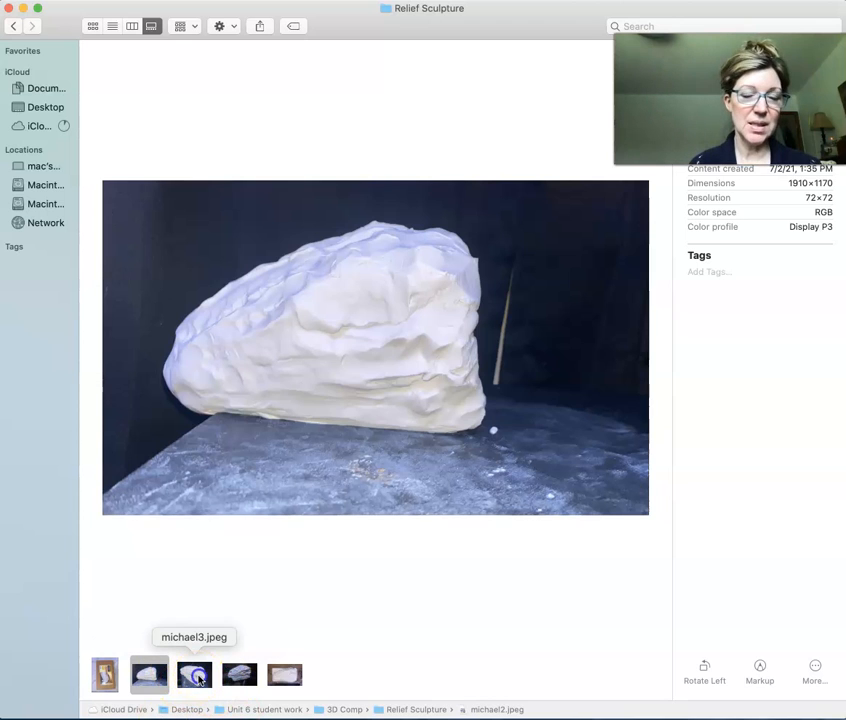
click(194, 674)
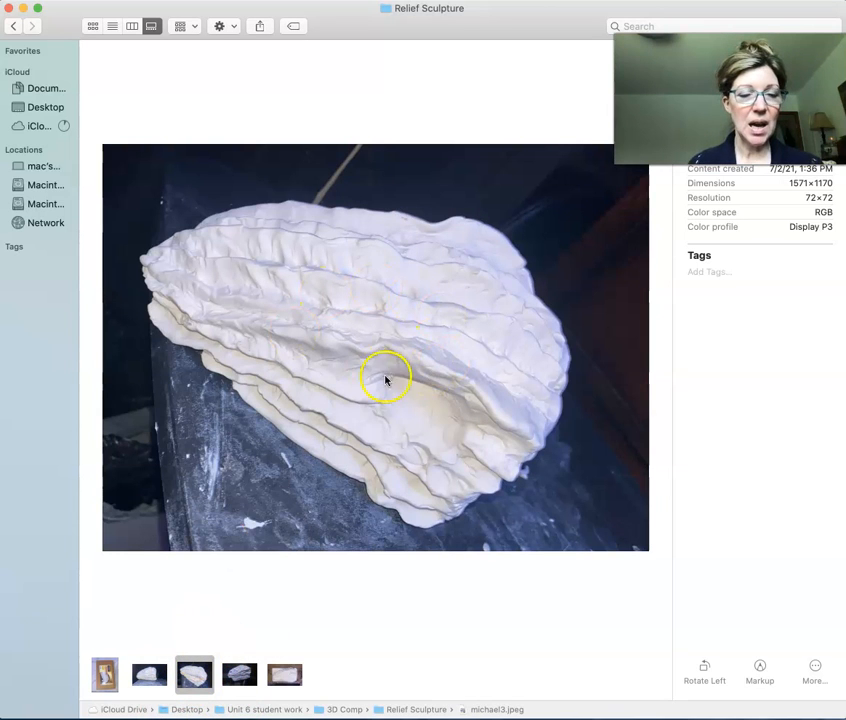
mouse_move(430, 313)
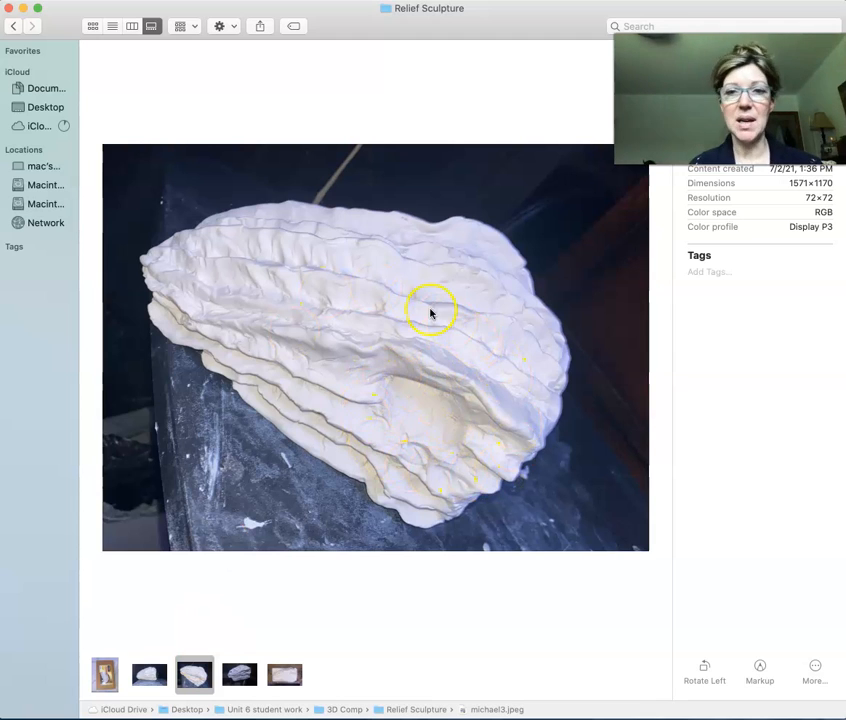
mouse_move(280, 625)
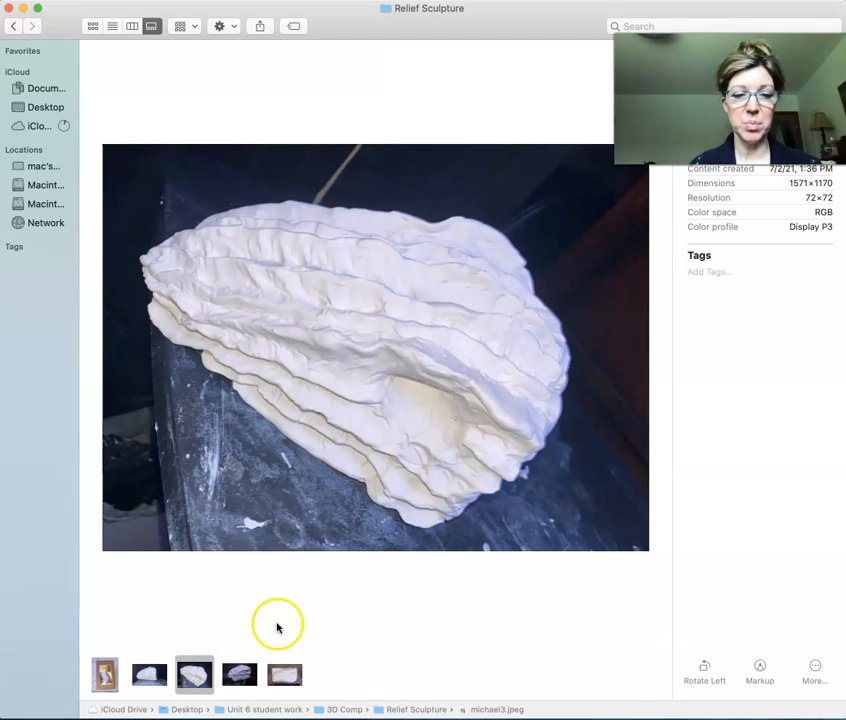
click(239, 674)
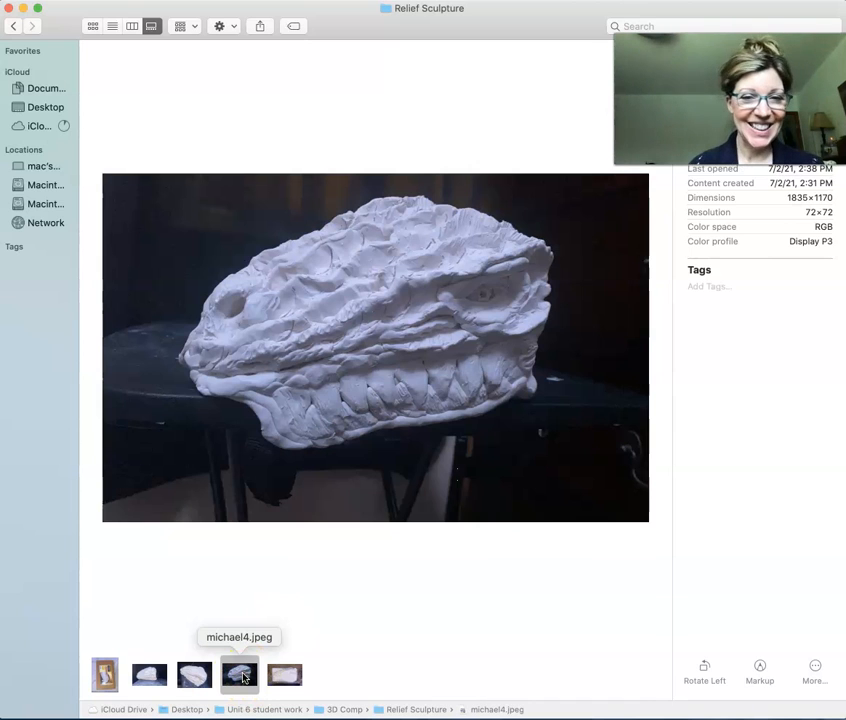
mouse_move(531, 434)
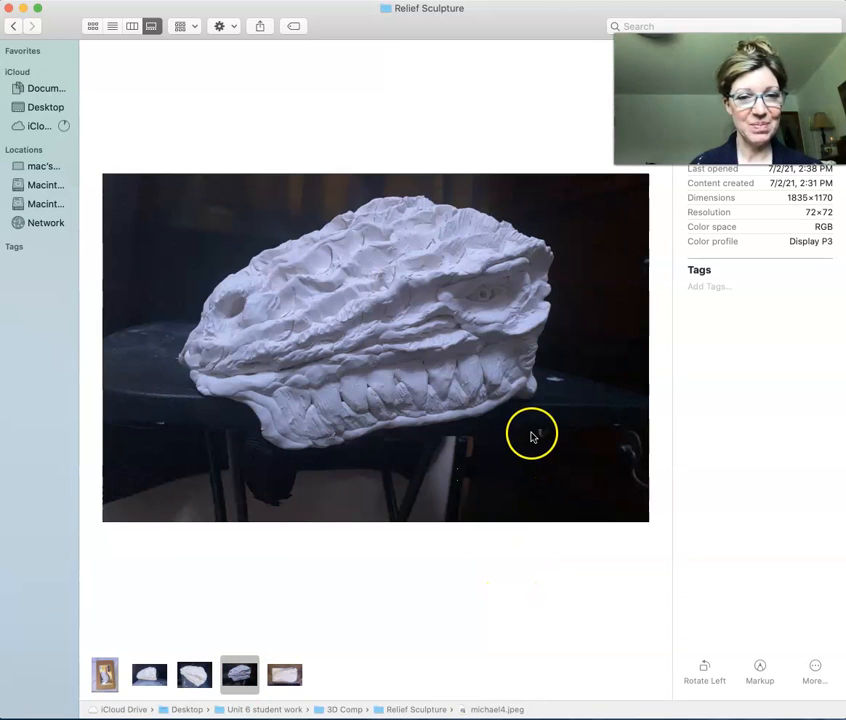
mouse_move(503, 258)
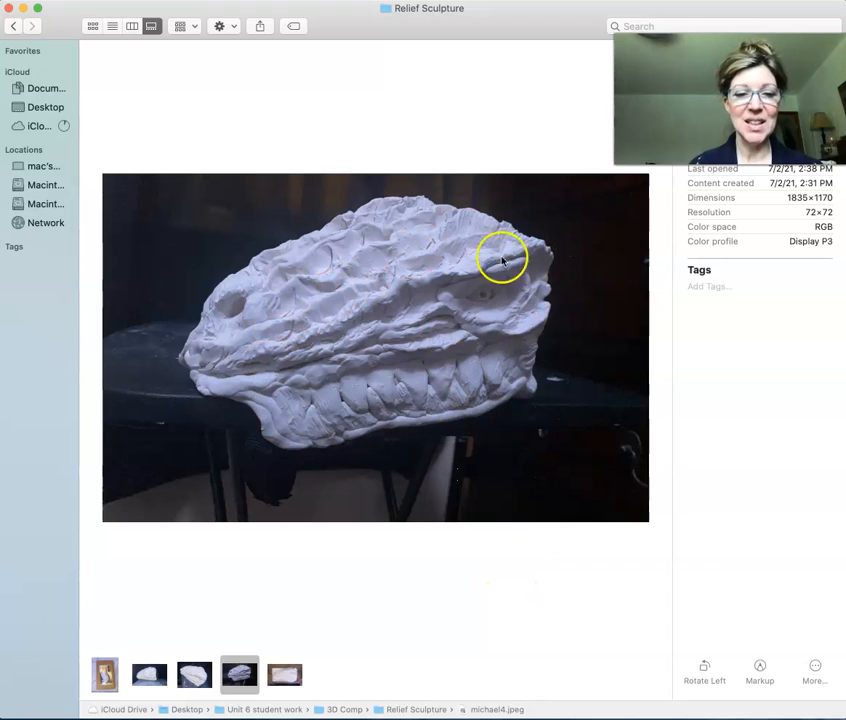
mouse_move(357, 586)
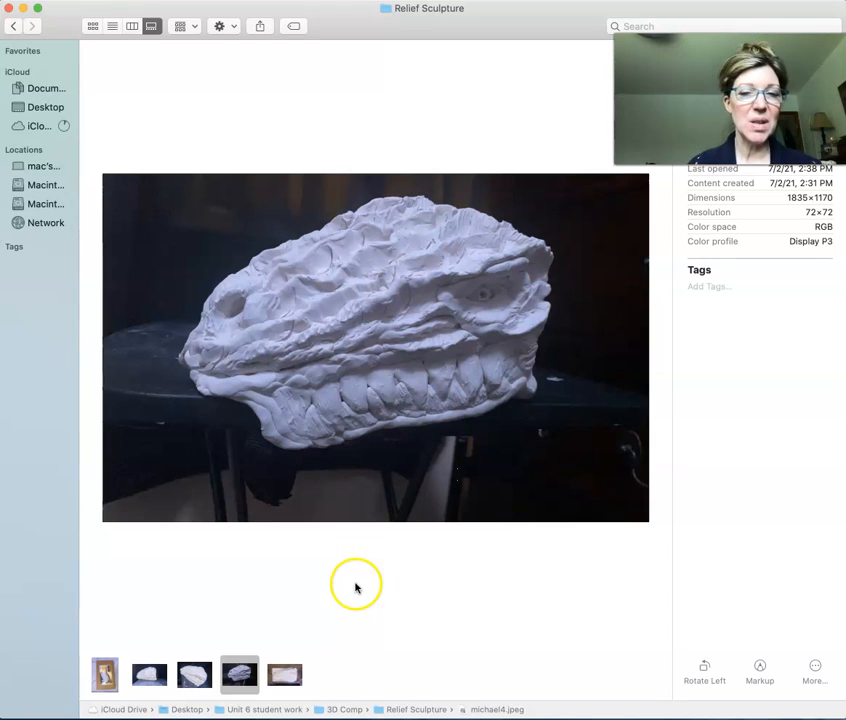
mouse_move(352, 600)
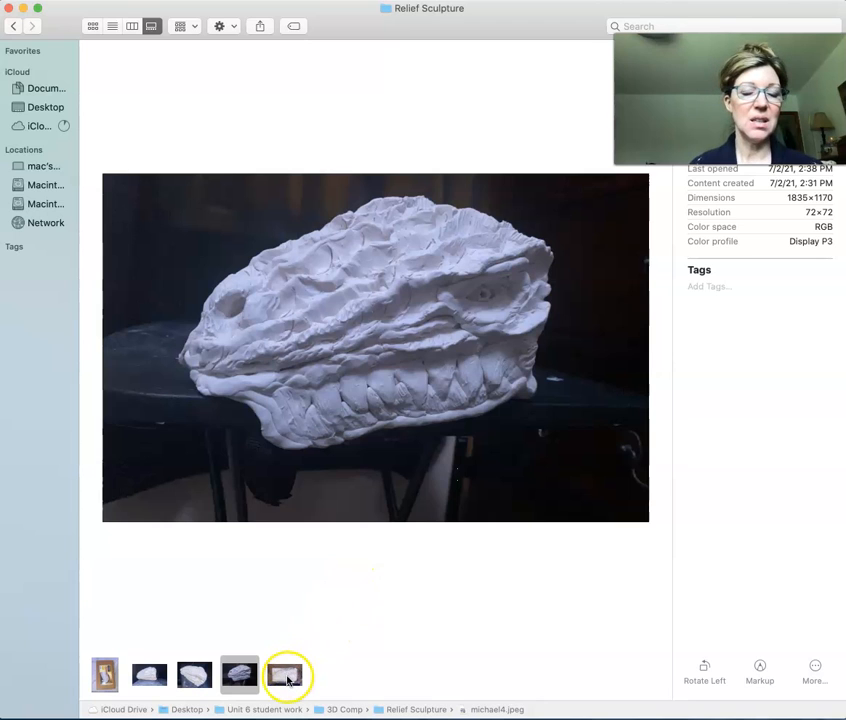
Preview michael5.jpeg, the creature relief panel on a worktable.
click(284, 674)
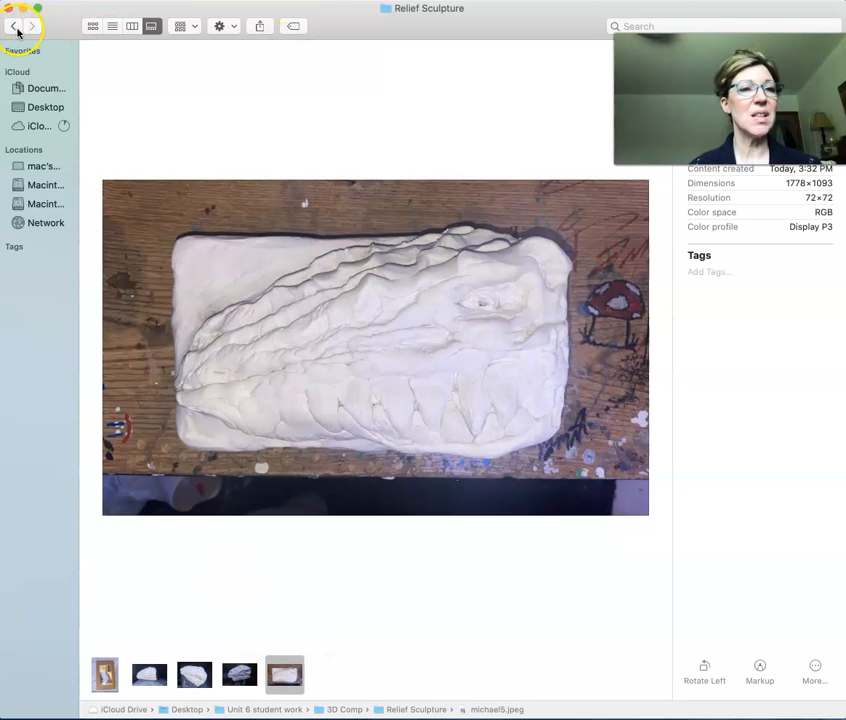
Go back from the relief photos to the 3D Comp folder.
click(14, 26)
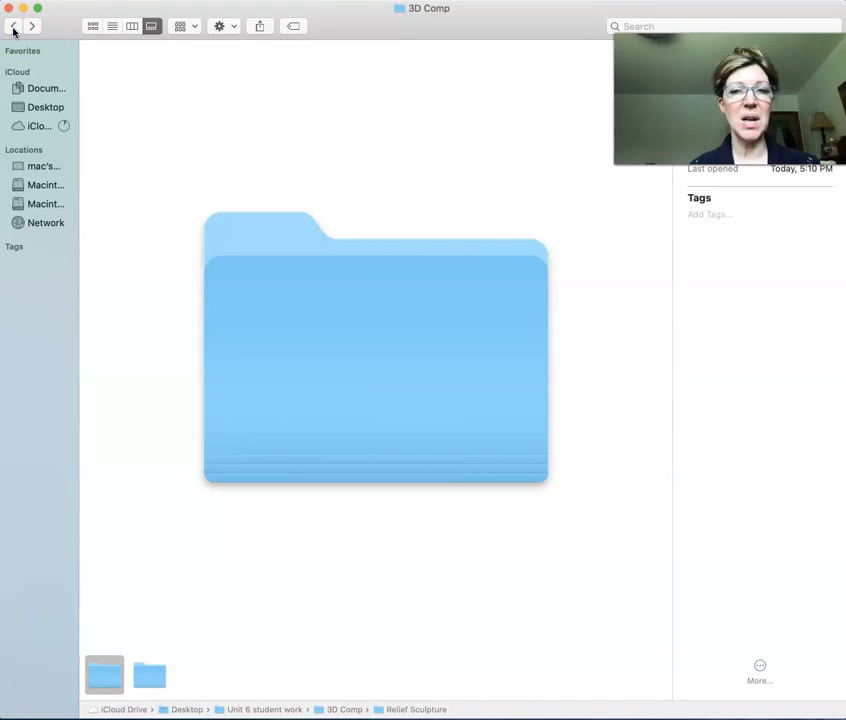
mouse_move(316, 25)
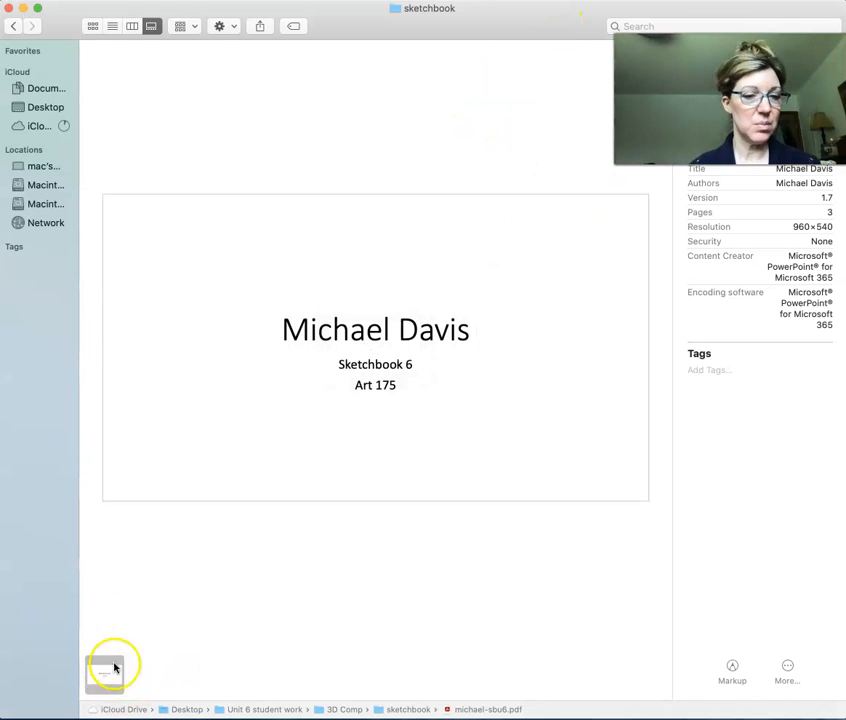
mouse_move(105, 672)
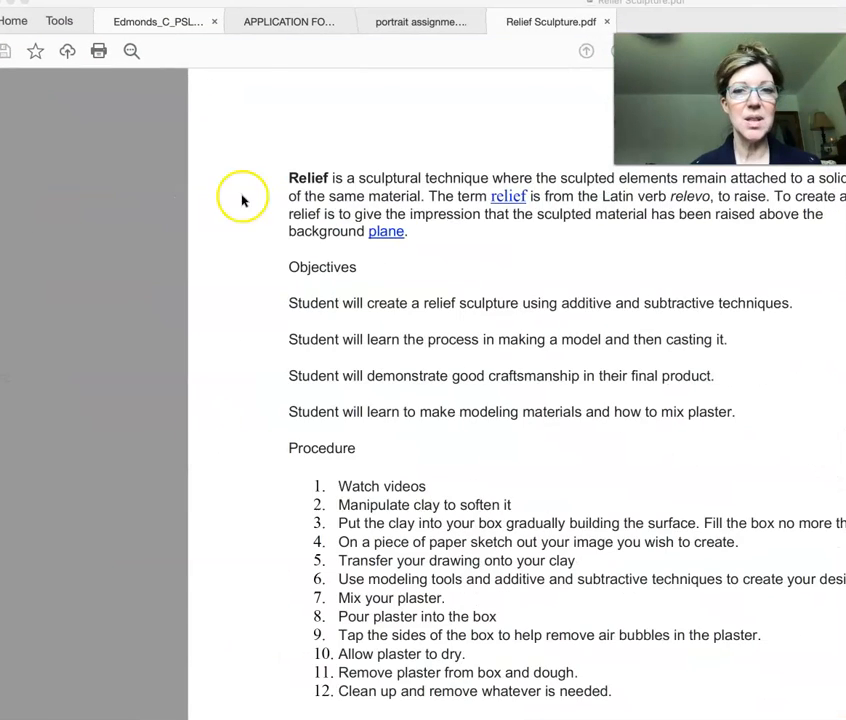
Bring up the Sketchbook 6 PDF and fit its Art 175 title page in view.
click(681, 21)
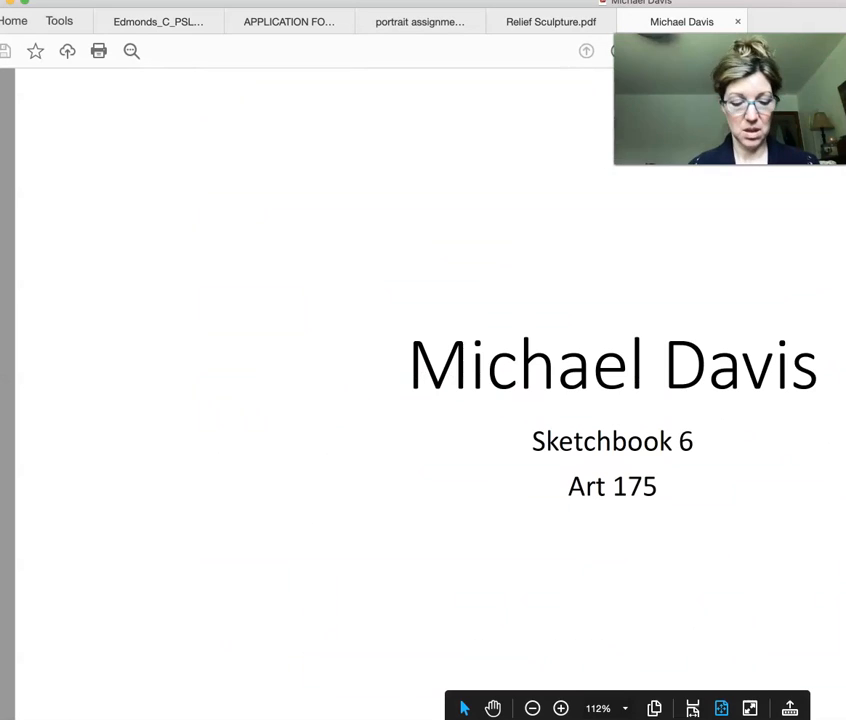
click(532, 708)
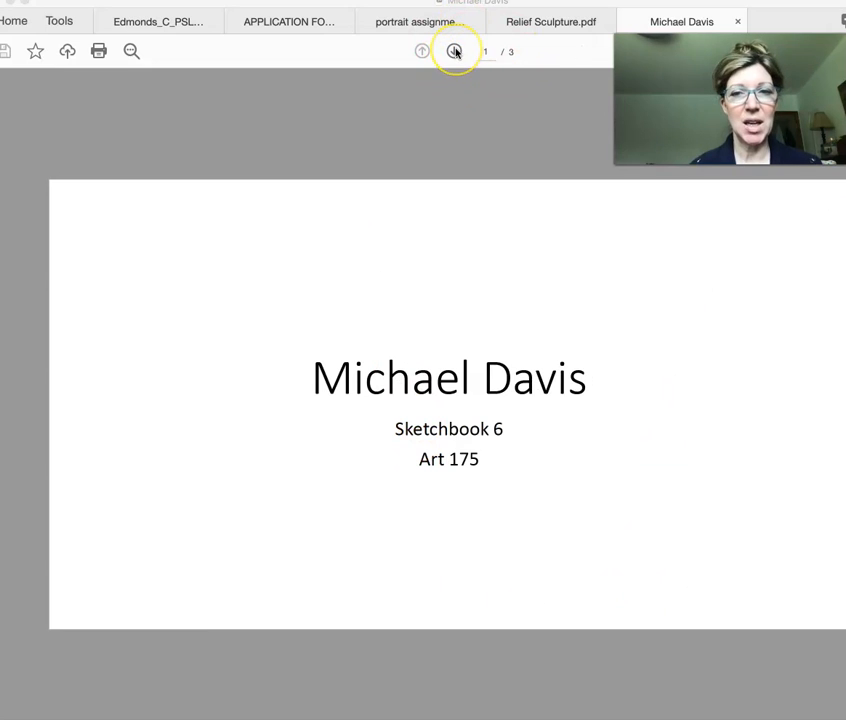
Advance from page 1 to page 3, the plaster sculpture collage.
click(454, 51)
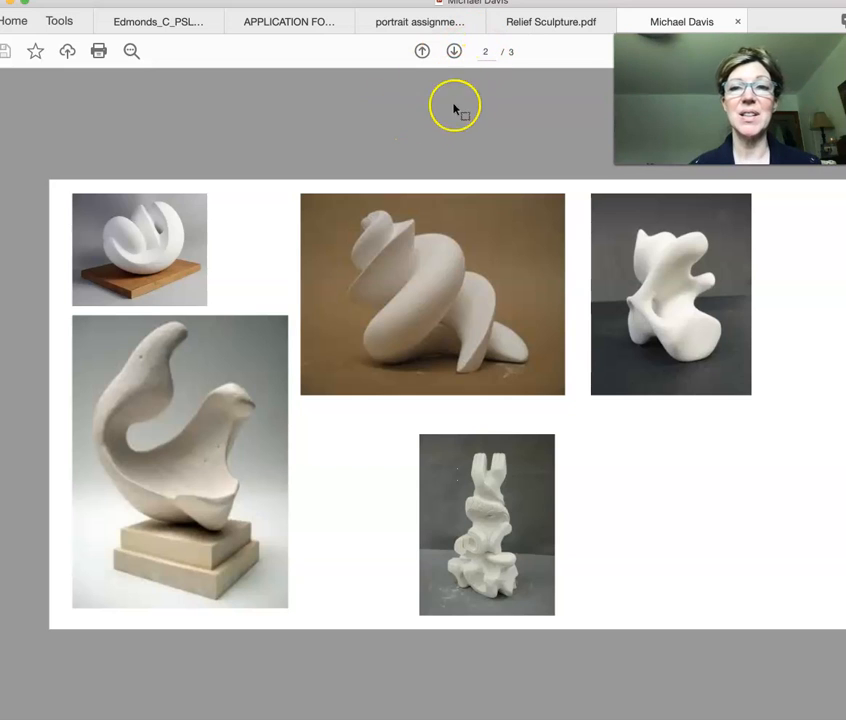
mouse_move(478, 85)
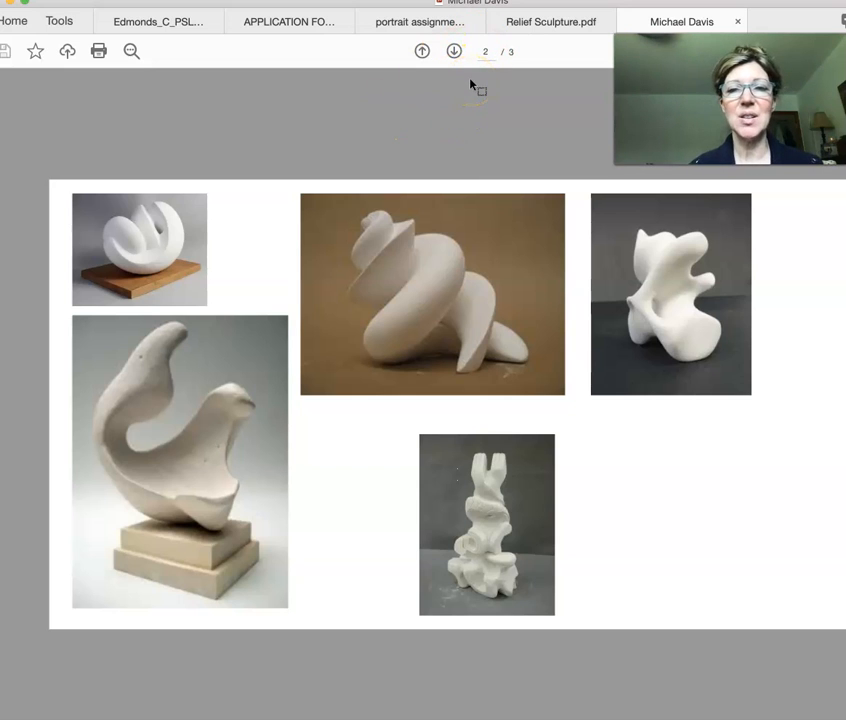
click(453, 51)
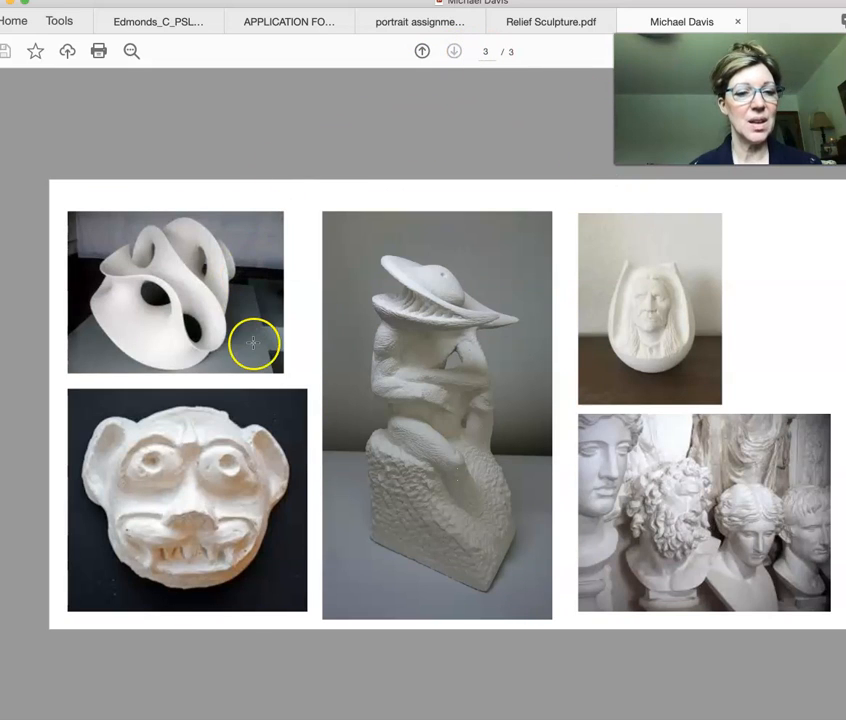
mouse_move(258, 467)
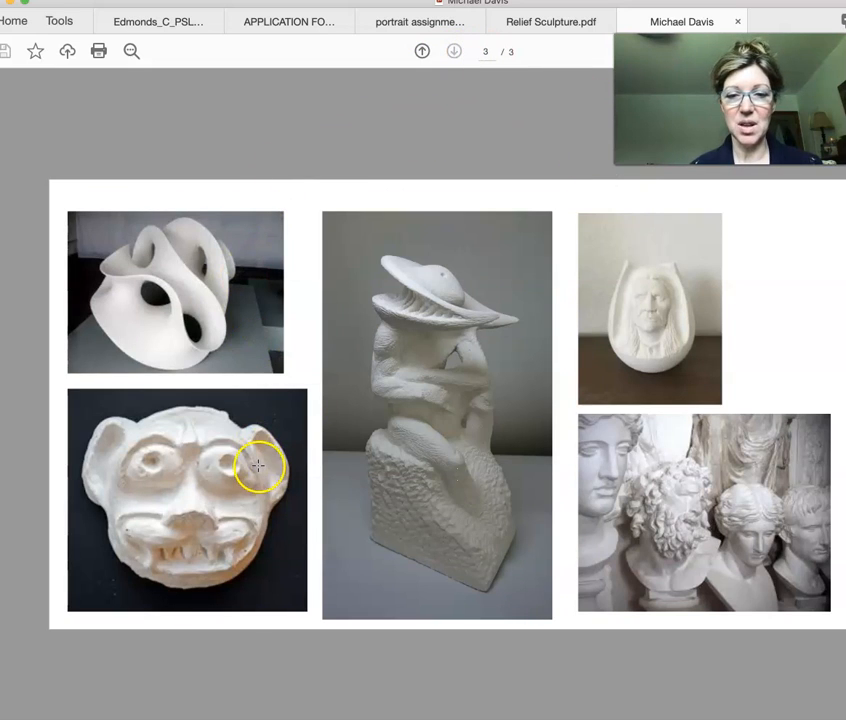
mouse_move(578, 410)
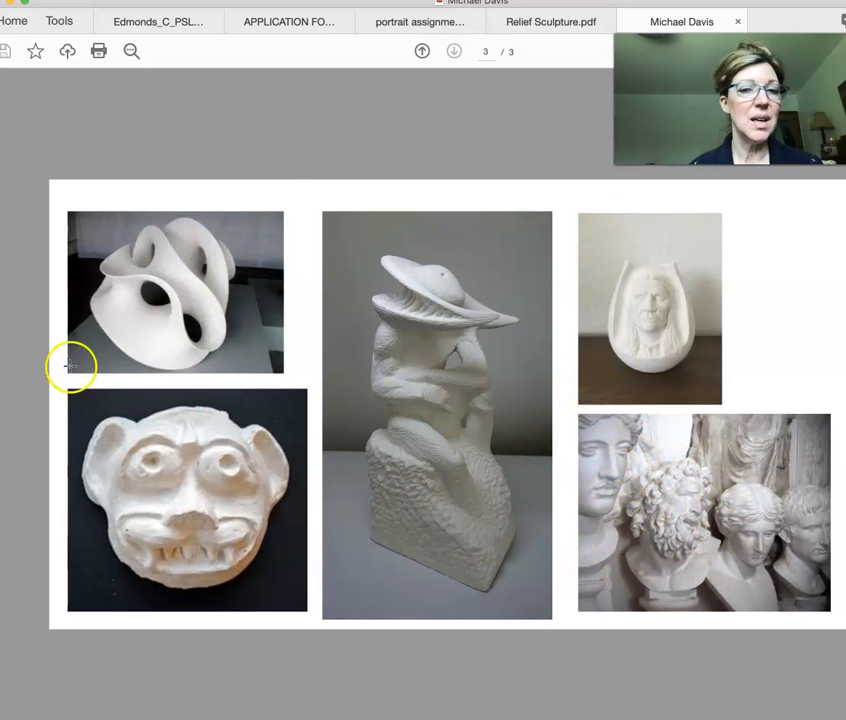
mouse_move(126, 305)
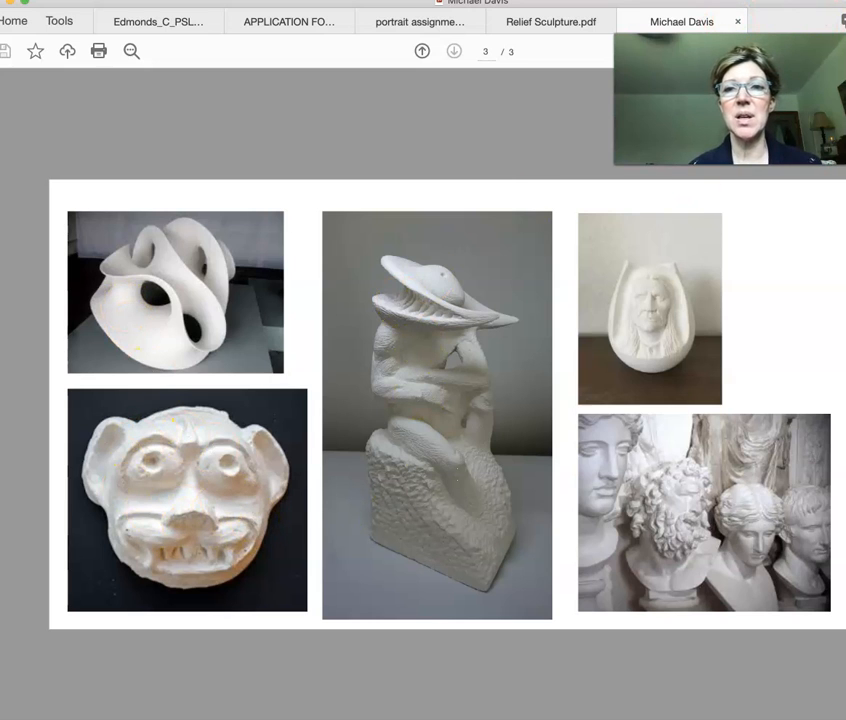
mouse_move(579, 115)
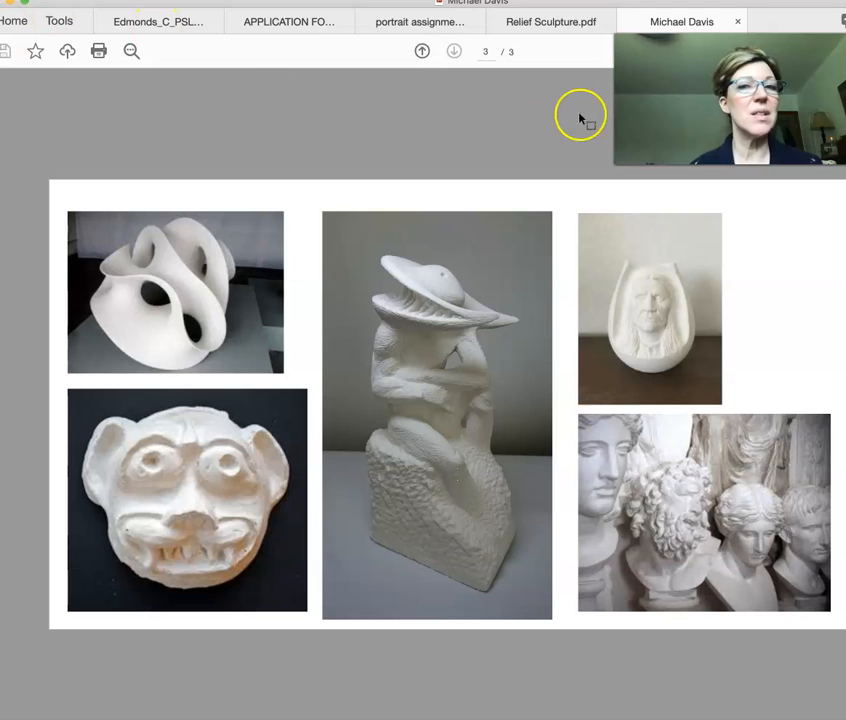